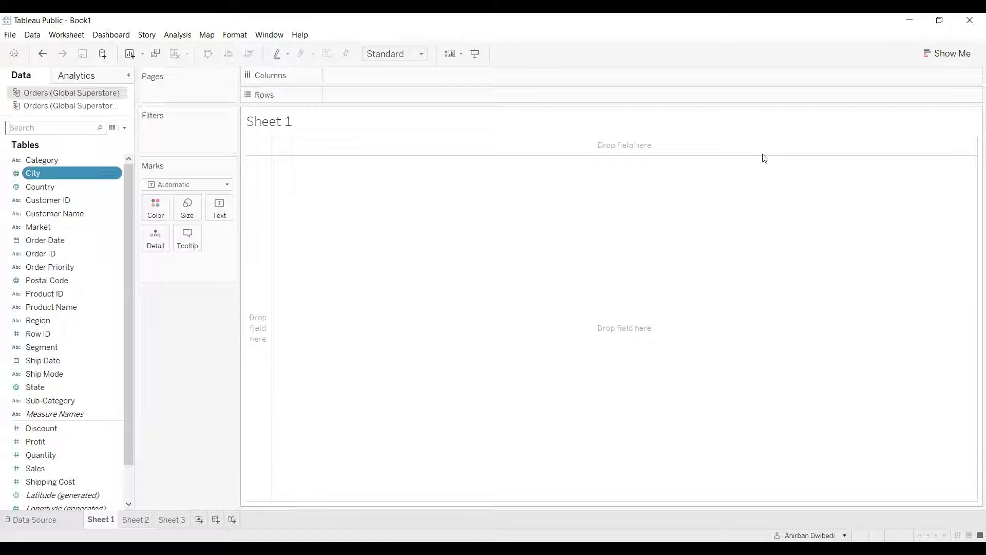
Put Category on the Rows shelf of Sheet 1 to list Furniture, Office Supplies and Technology.
click(42, 160)
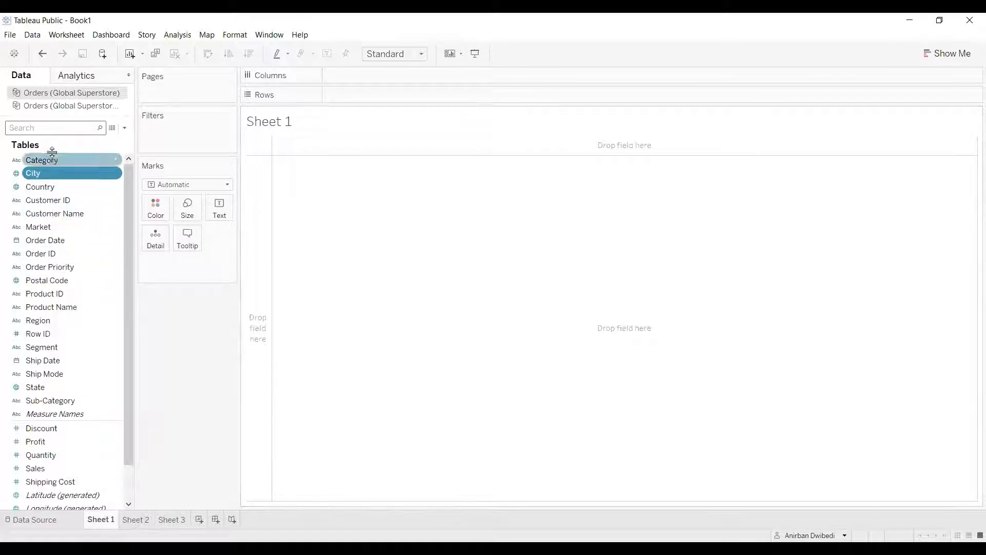
drag(41, 159, 369, 95)
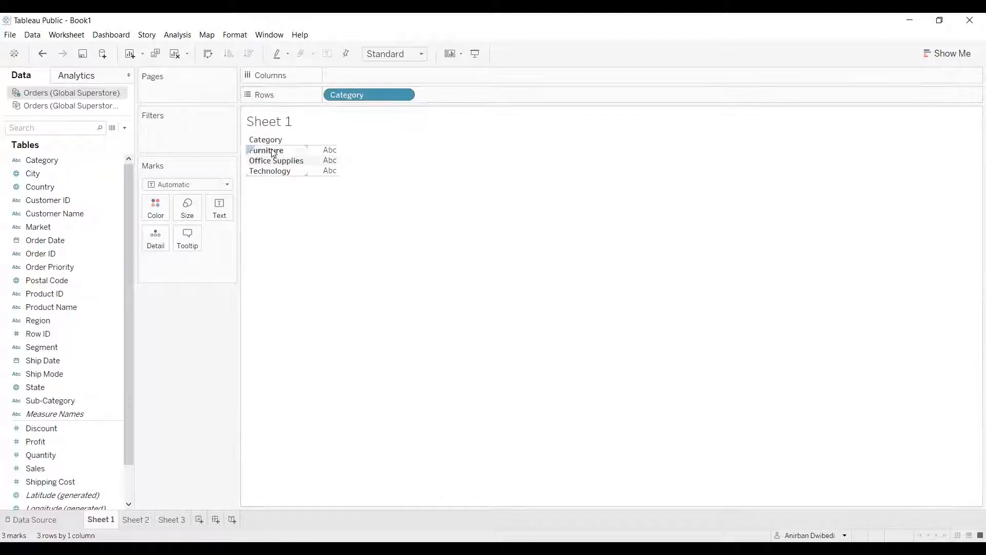
mouse_move(273, 179)
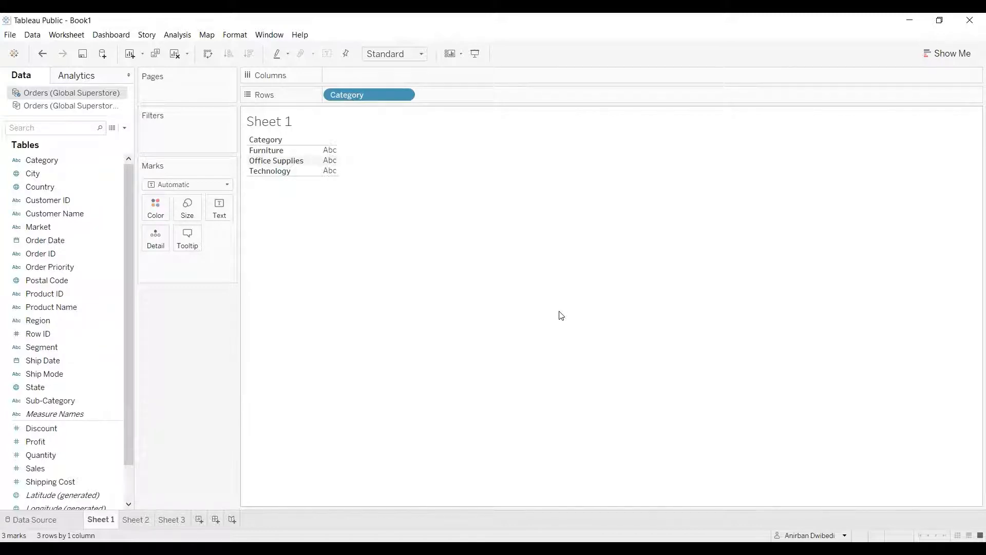
mouse_move(561, 311)
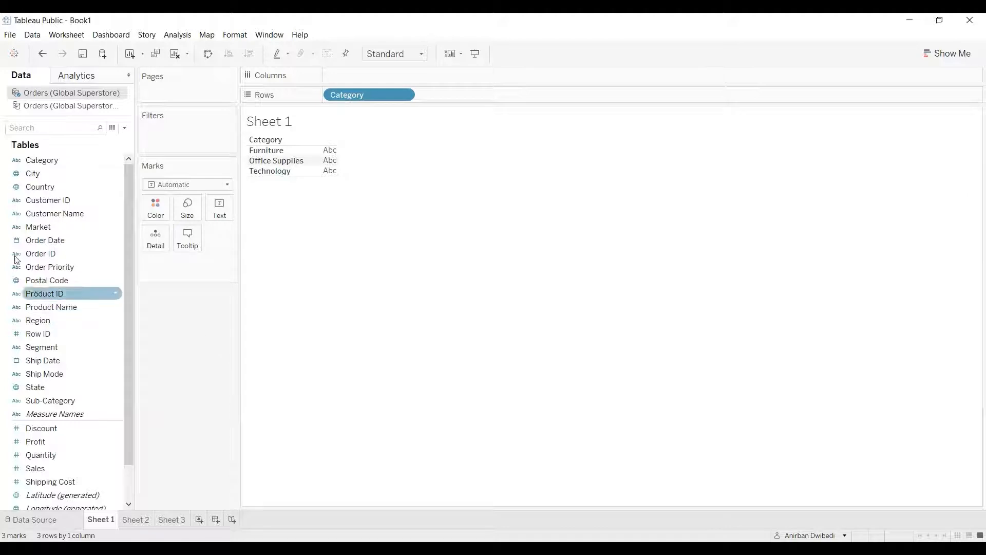
Alias Furniture, Office Supplies and Technology as FURN, OS and TECH.
right_click(42, 160)
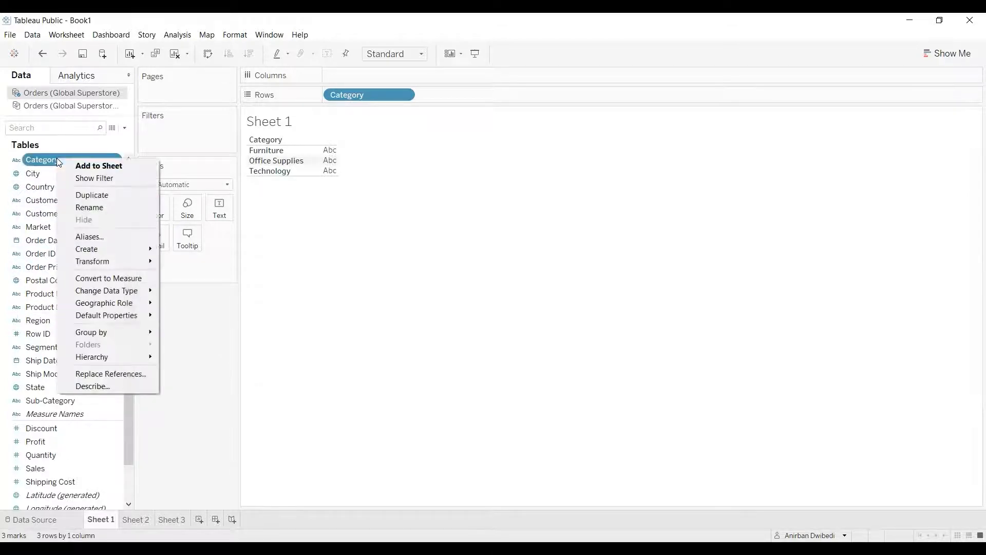
mouse_move(86, 249)
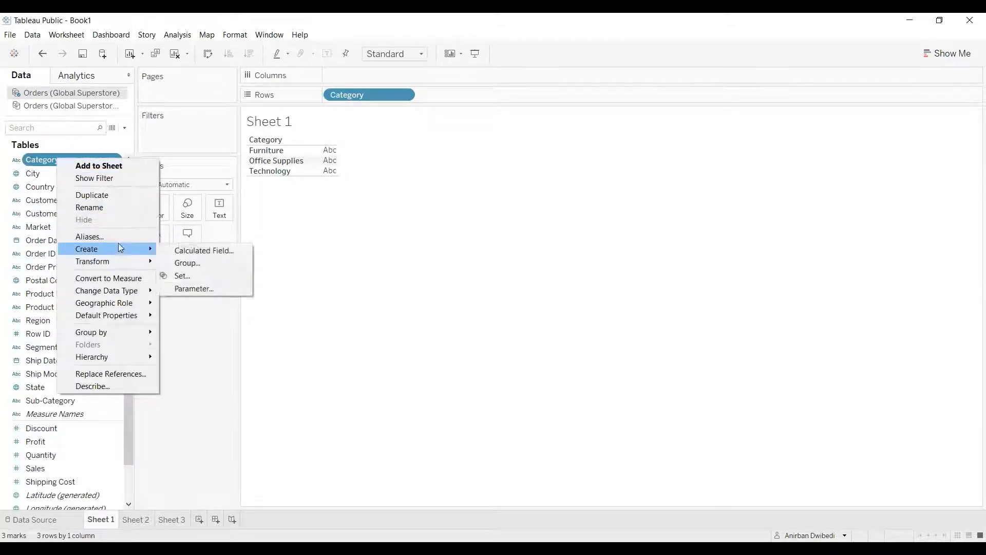
mouse_move(88, 236)
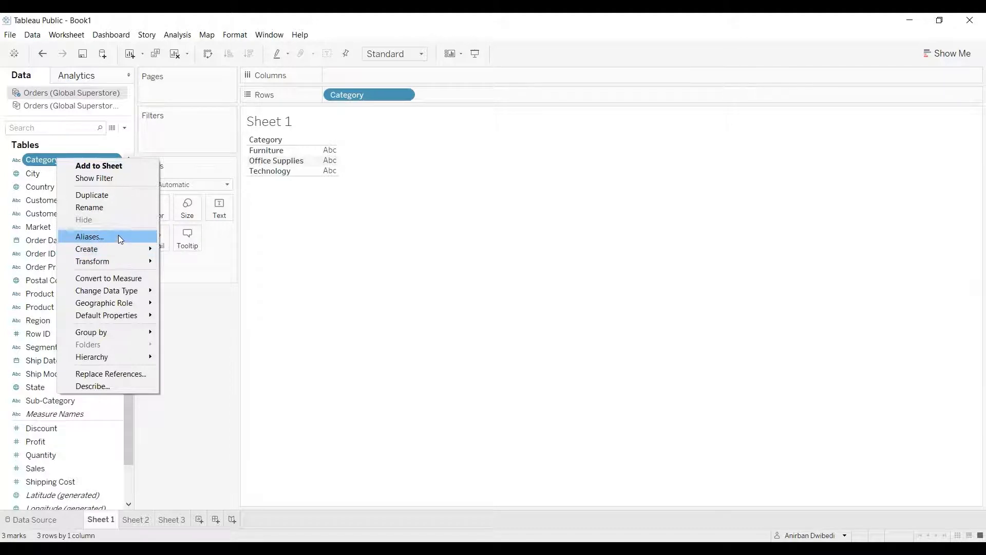
click(89, 236)
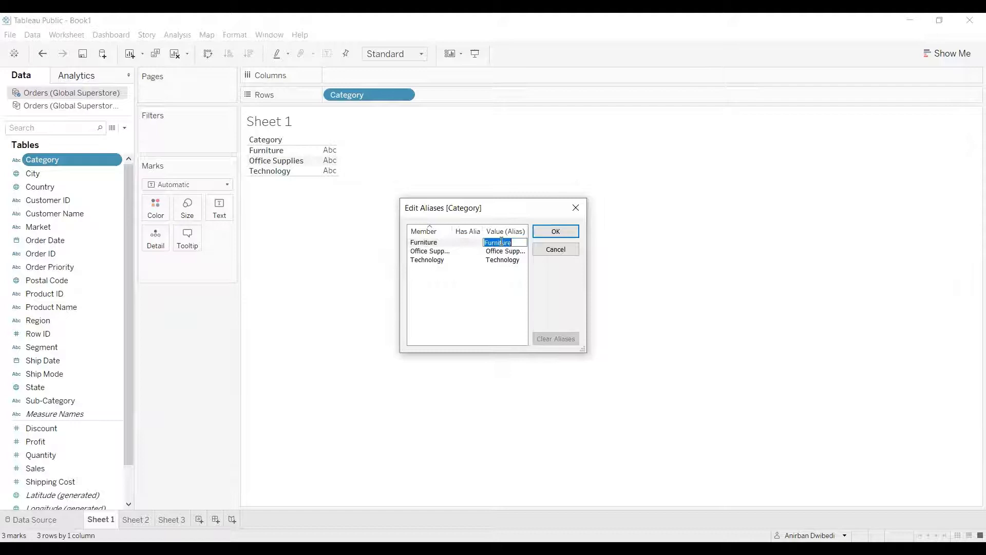
text(FUR)
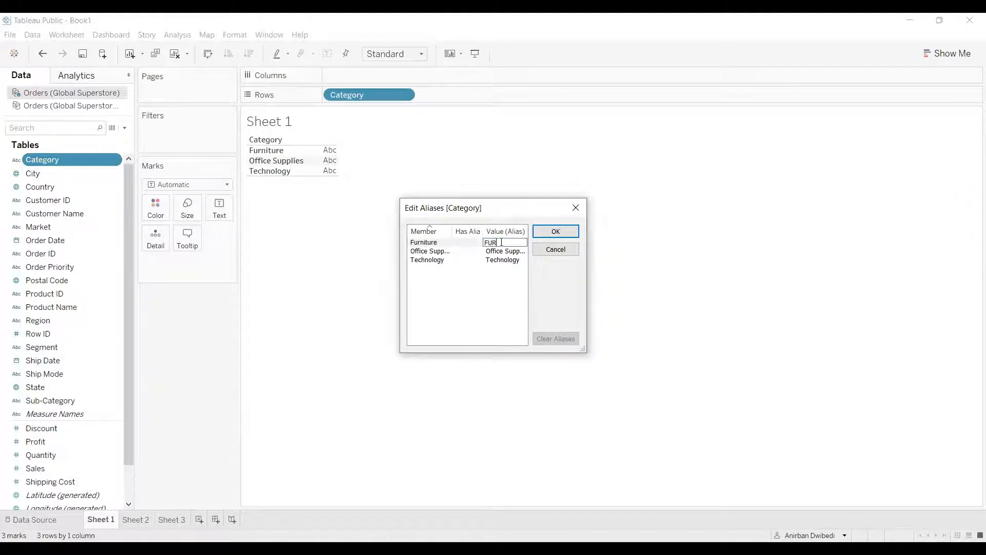
click(430, 252)
text(Office)
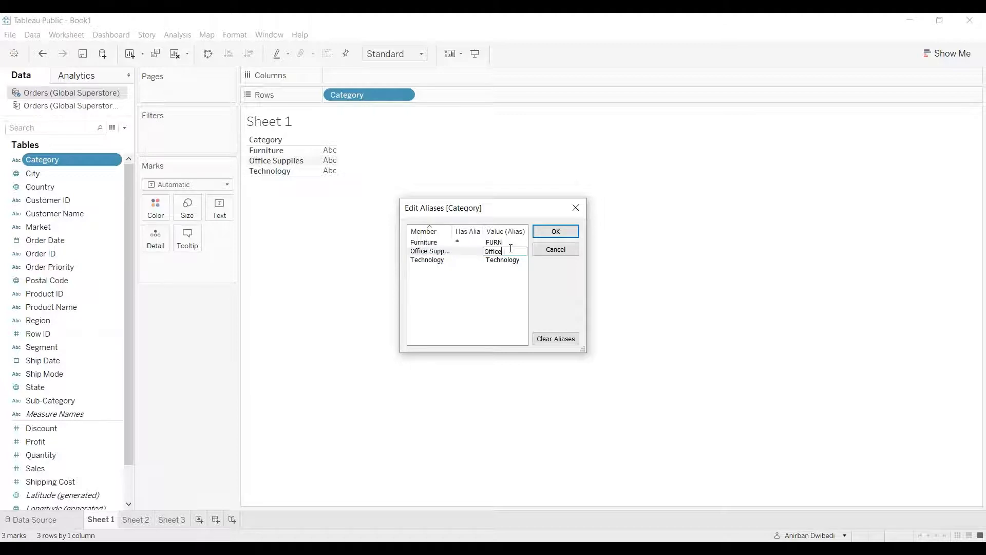
text(OS)
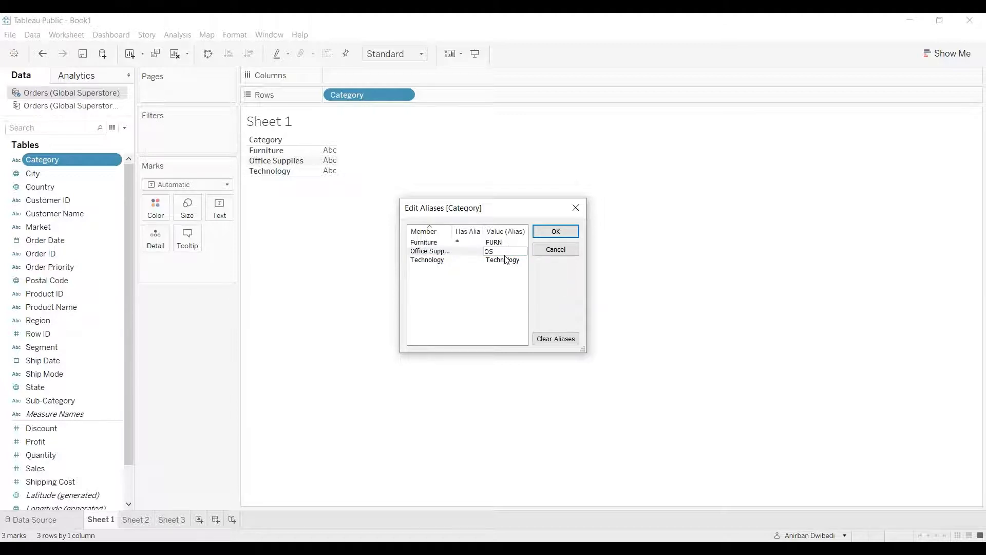
click(504, 260)
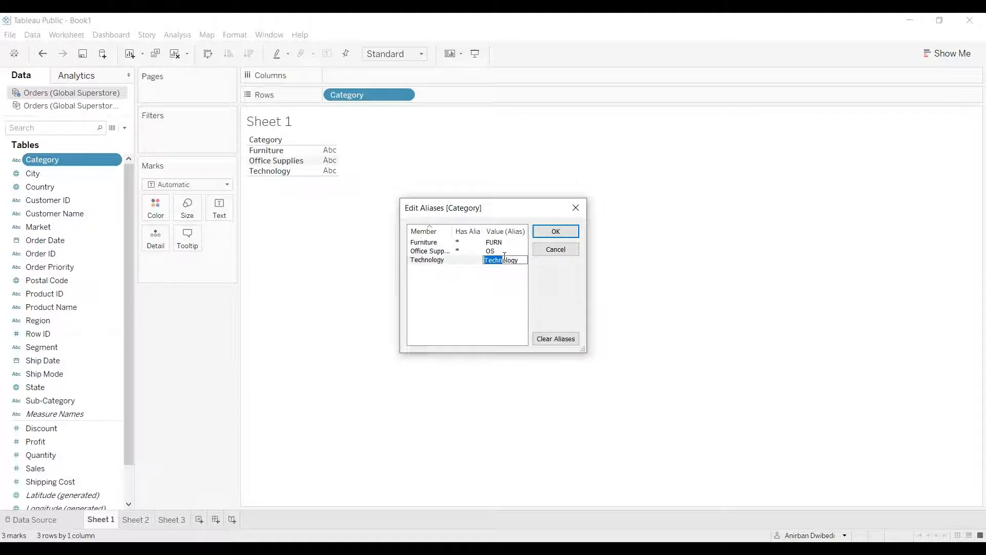
text(olog)
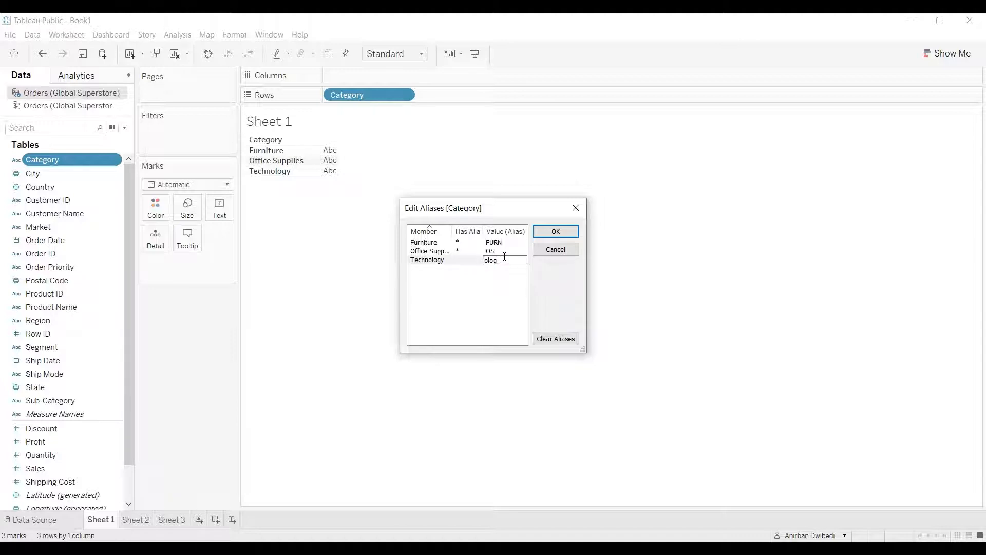
text(TECH)
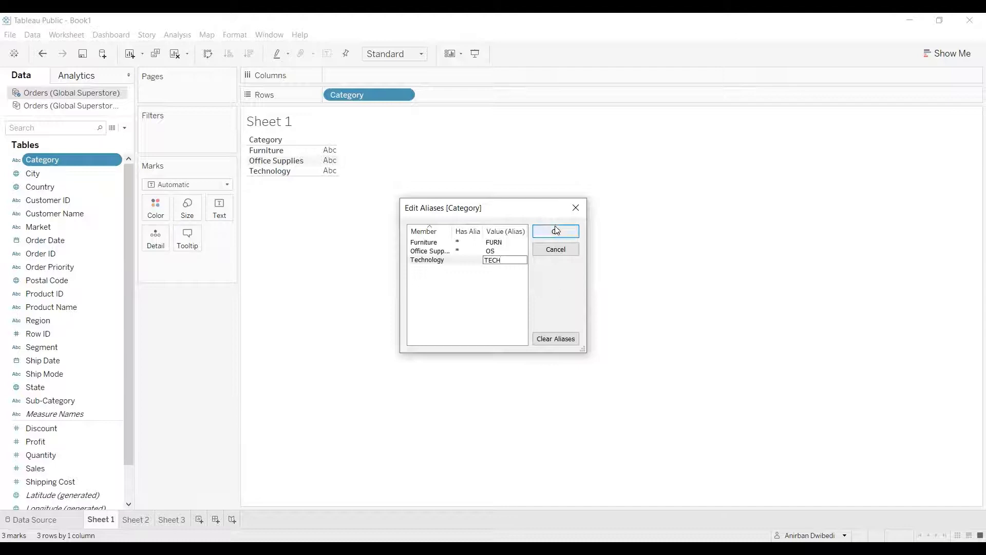
click(555, 230)
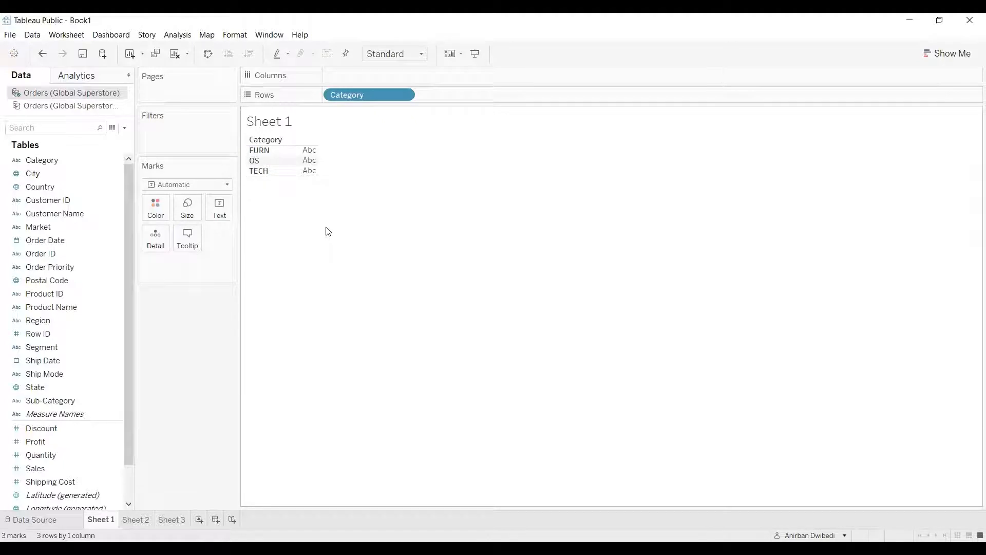
mouse_move(343, 214)
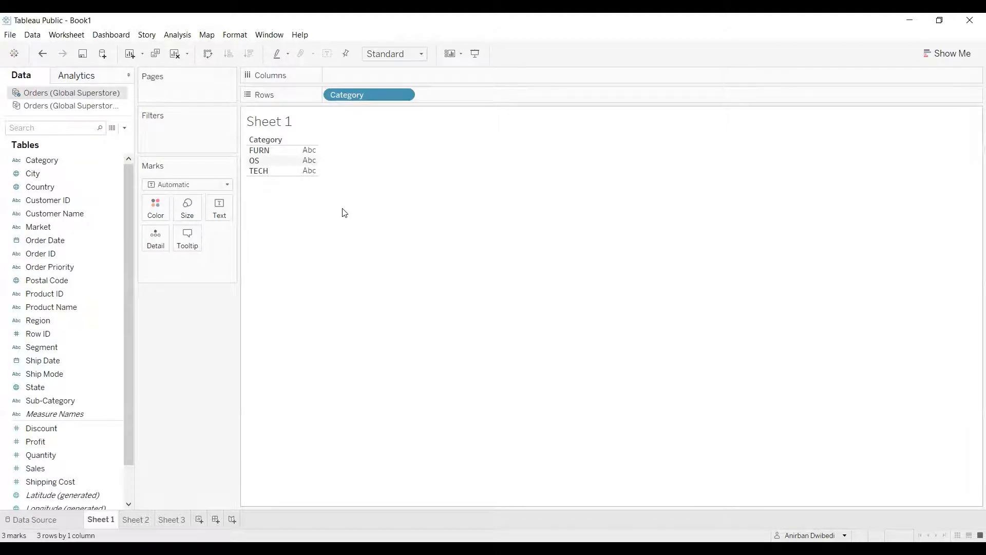
On Sheet 2, create a Market set named 'APAC,EU Set' containing APAC and EU.
click(135, 518)
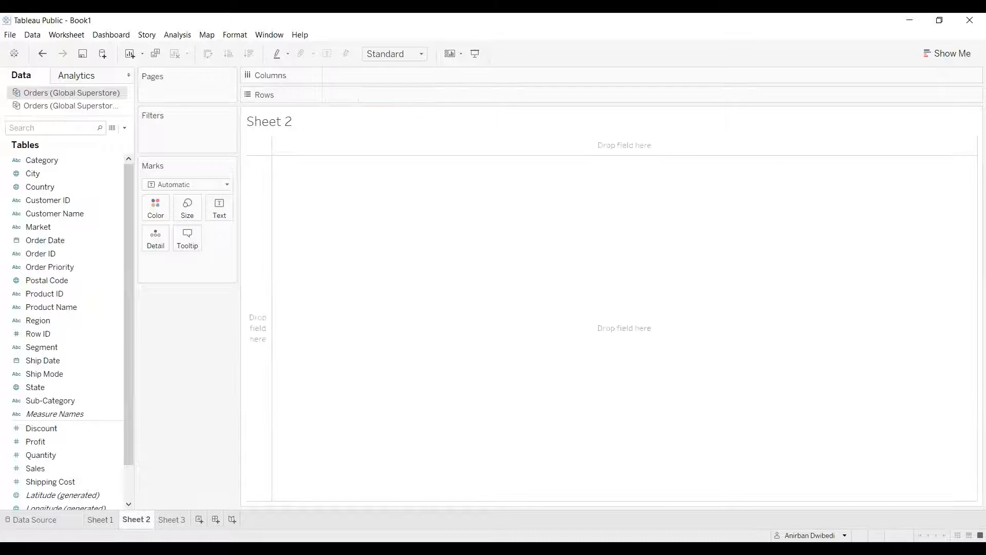
click(45, 240)
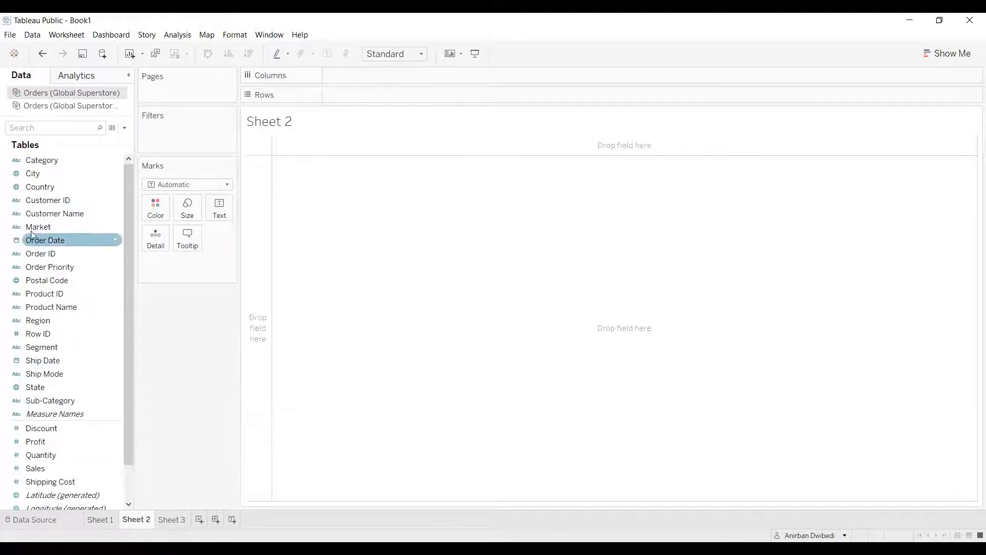
right_click(38, 226)
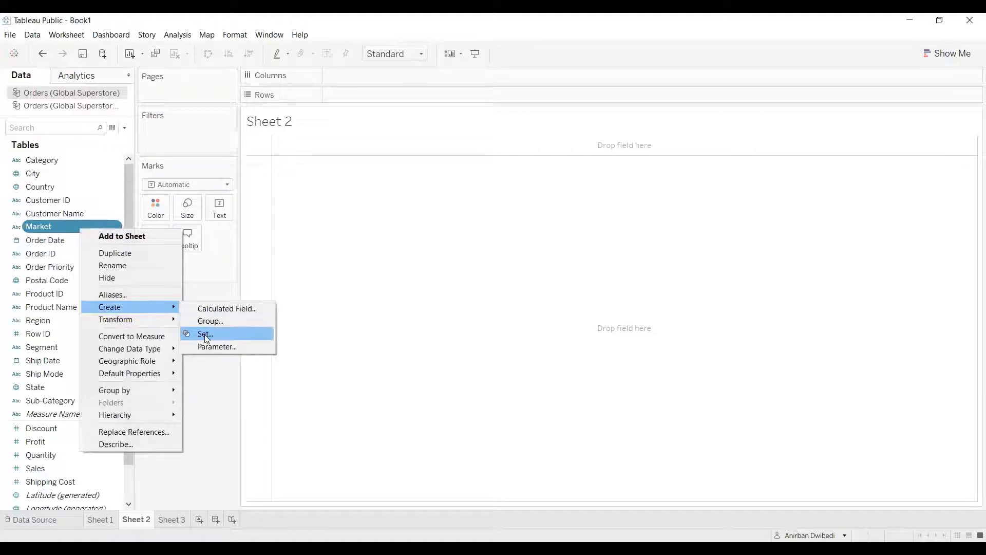
click(204, 334)
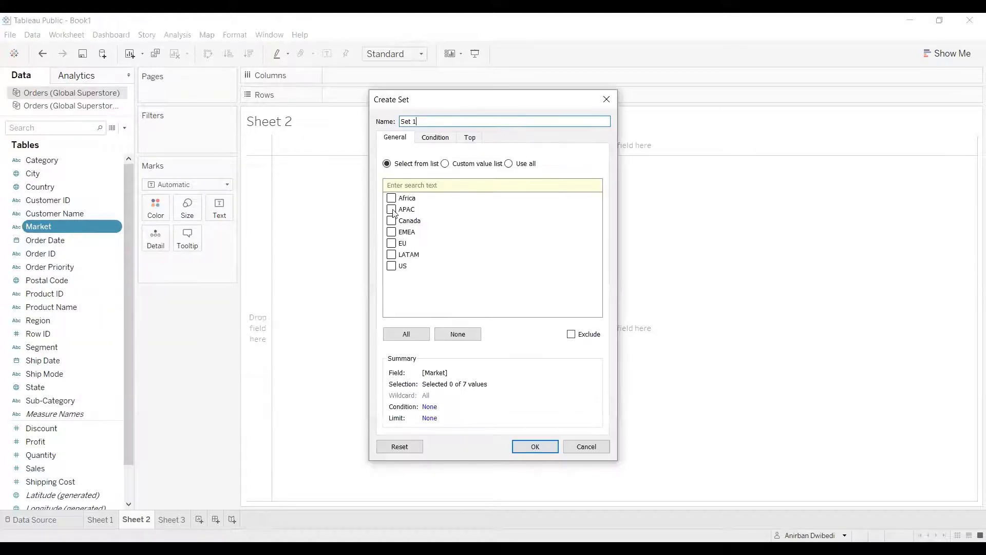
click(391, 243)
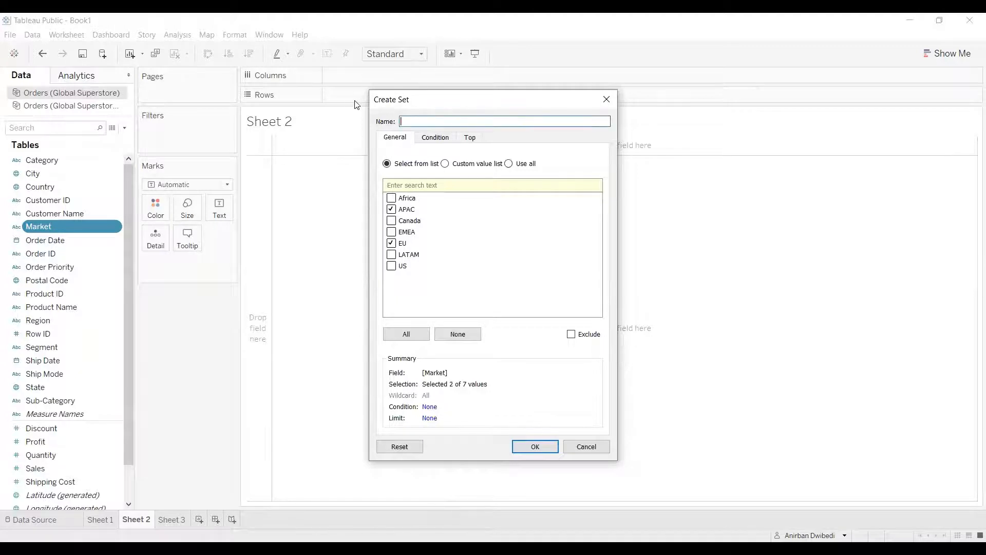
text(APAC,EU Set)
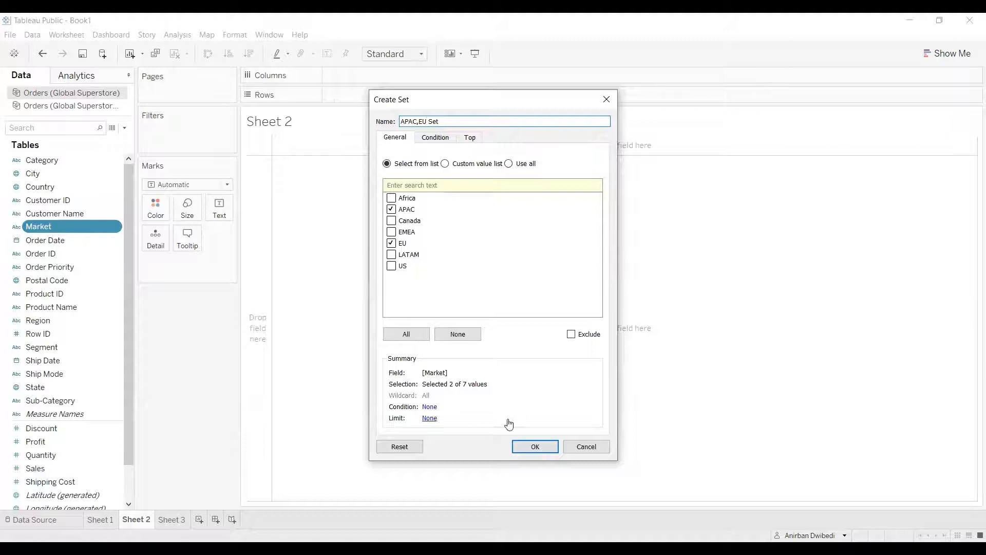
click(534, 446)
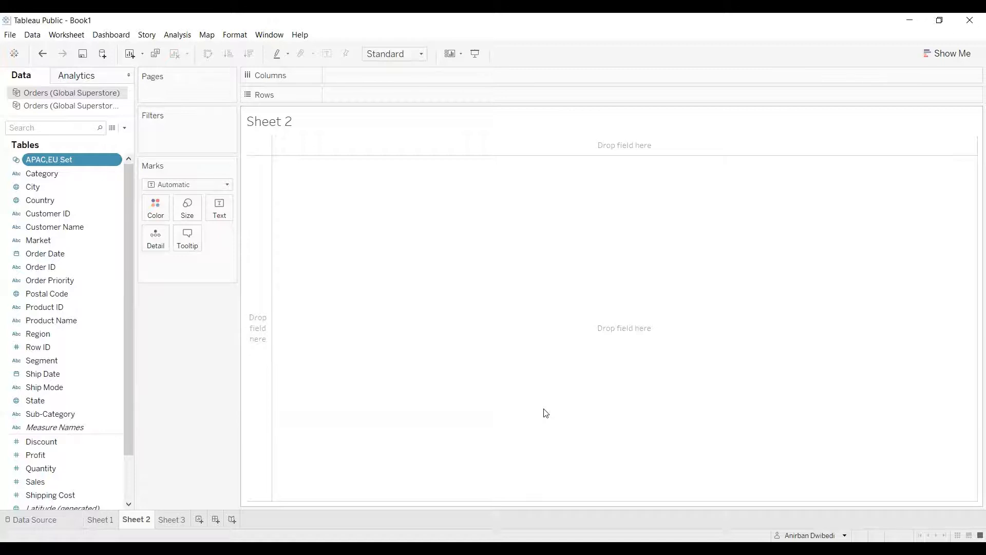
mouse_move(569, 378)
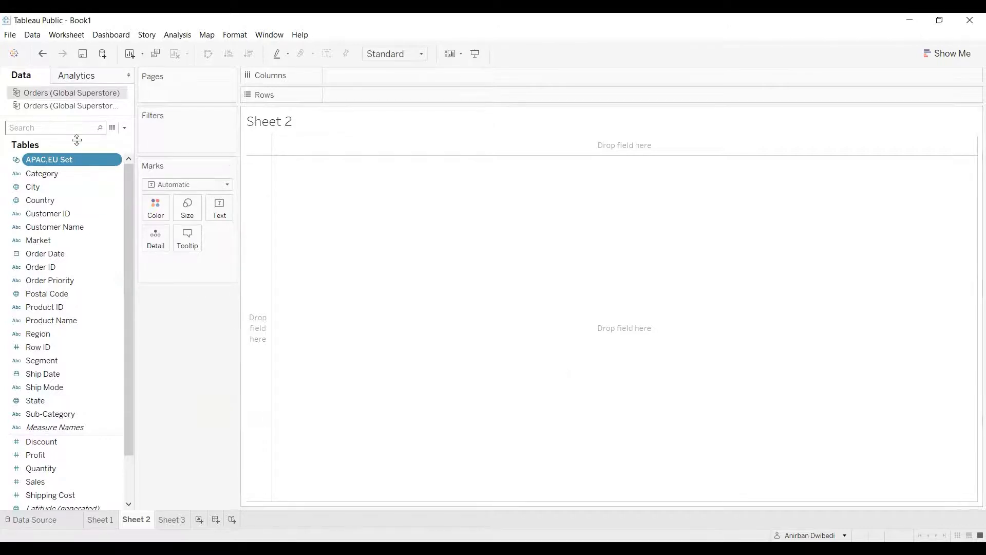
Place APAC,EU Set on Rows and alias its members 'APAC & EU' and 'REST OF THE MARKETS'.
drag(49, 159, 368, 95)
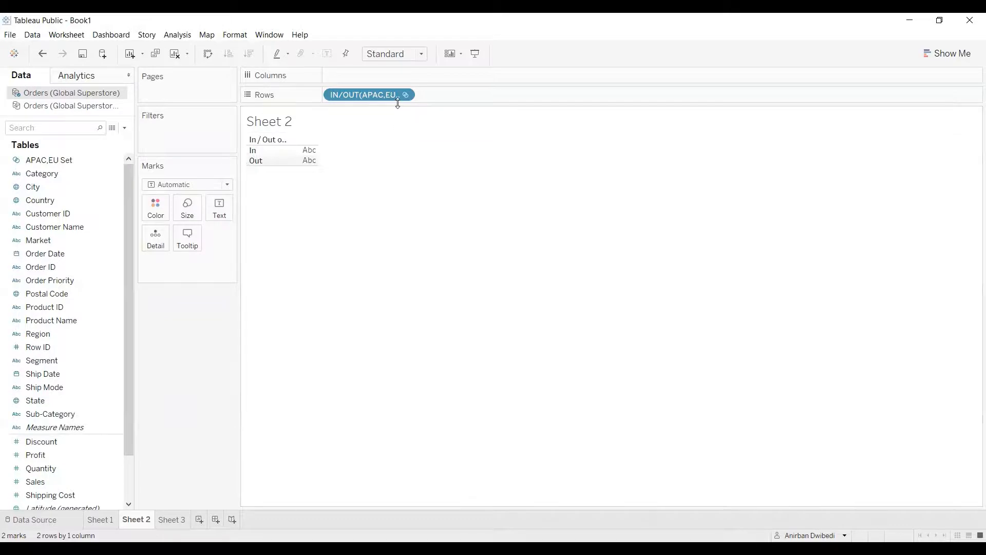
click(367, 94)
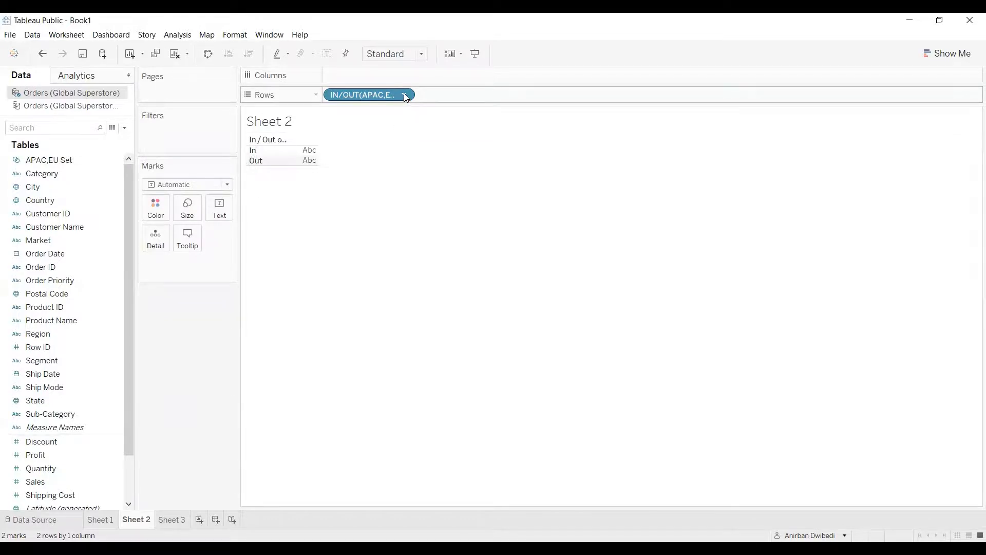
click(404, 94)
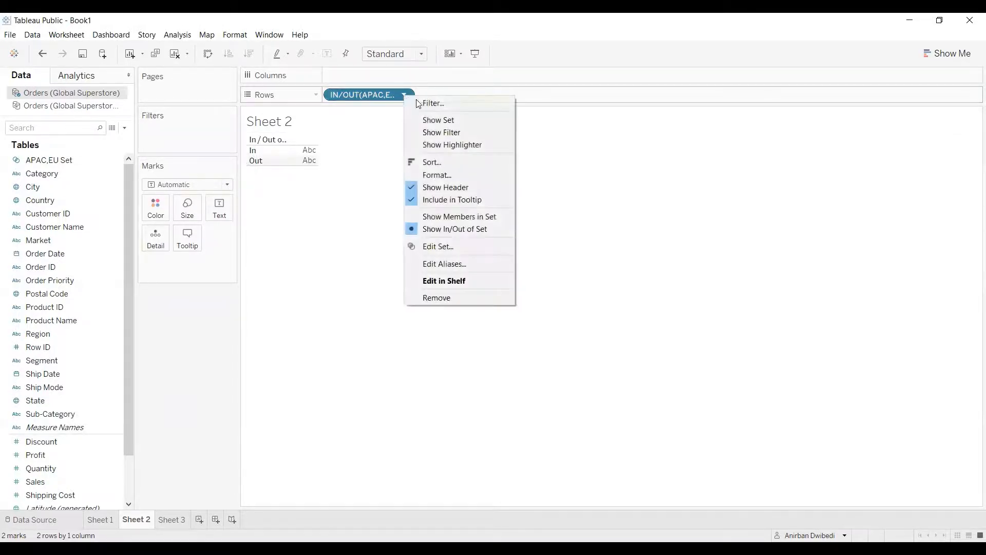
mouse_move(443, 263)
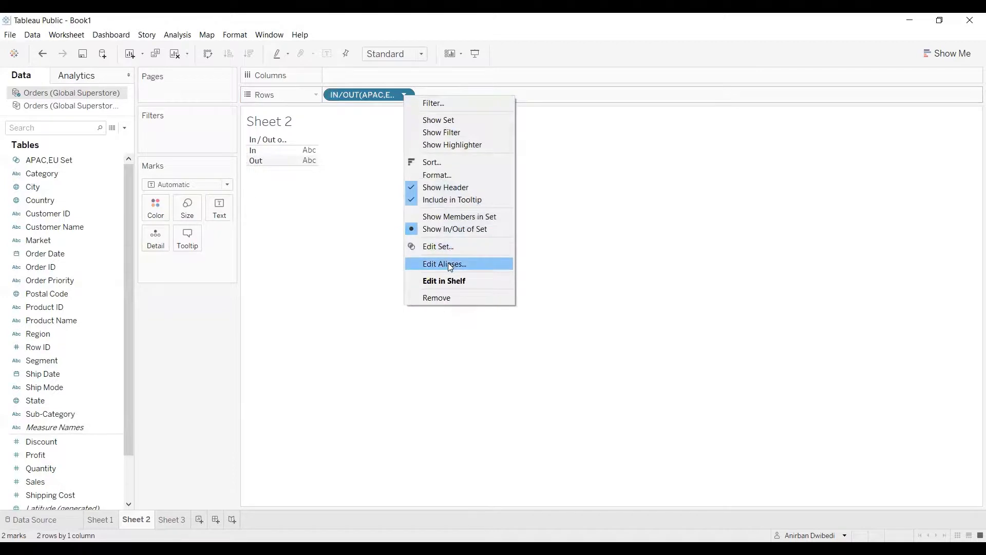
click(443, 264)
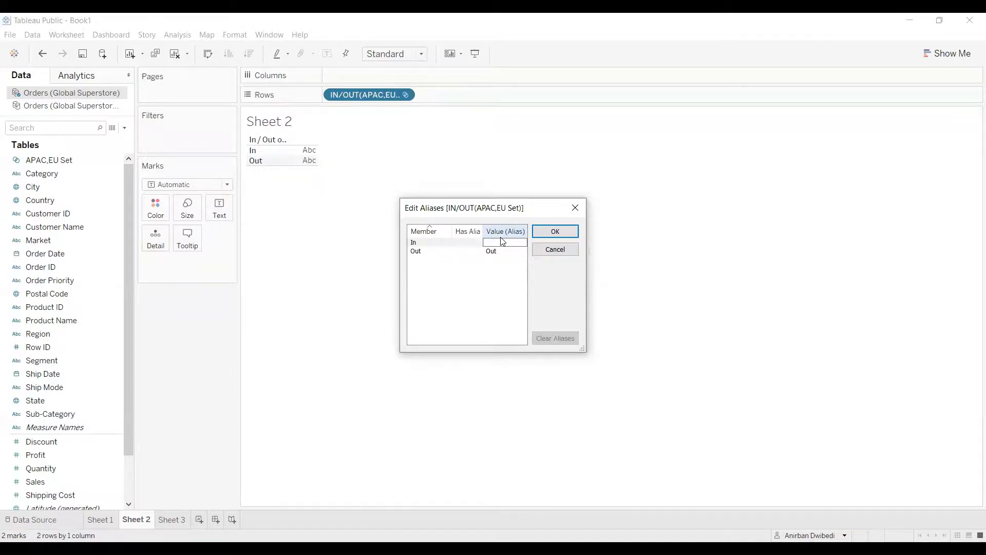
text(APAC)
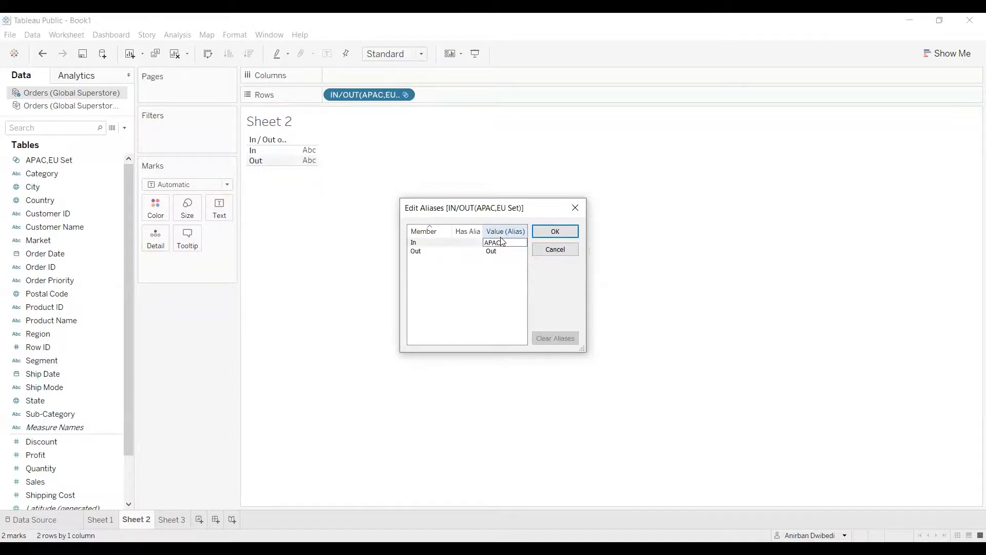
text(, EU)
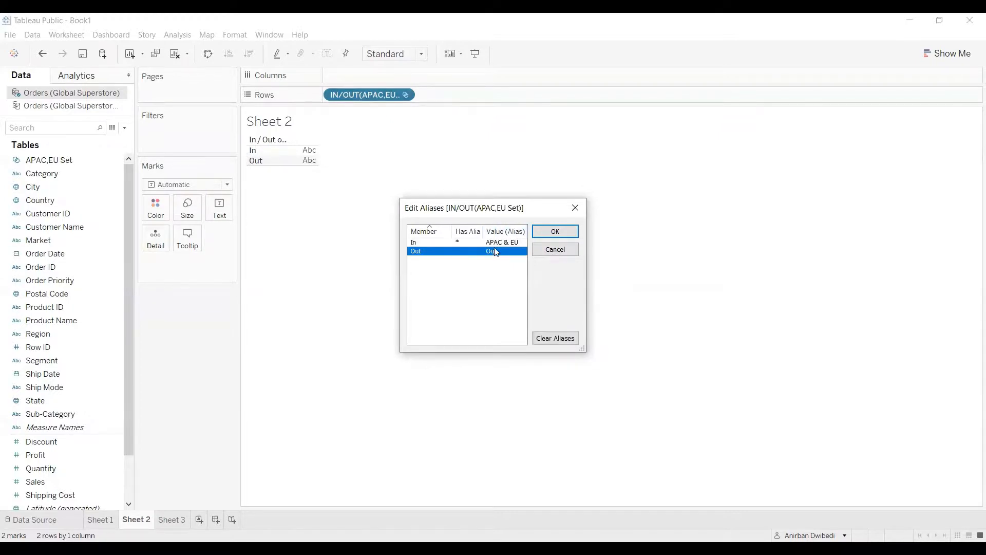
double_click(502, 251)
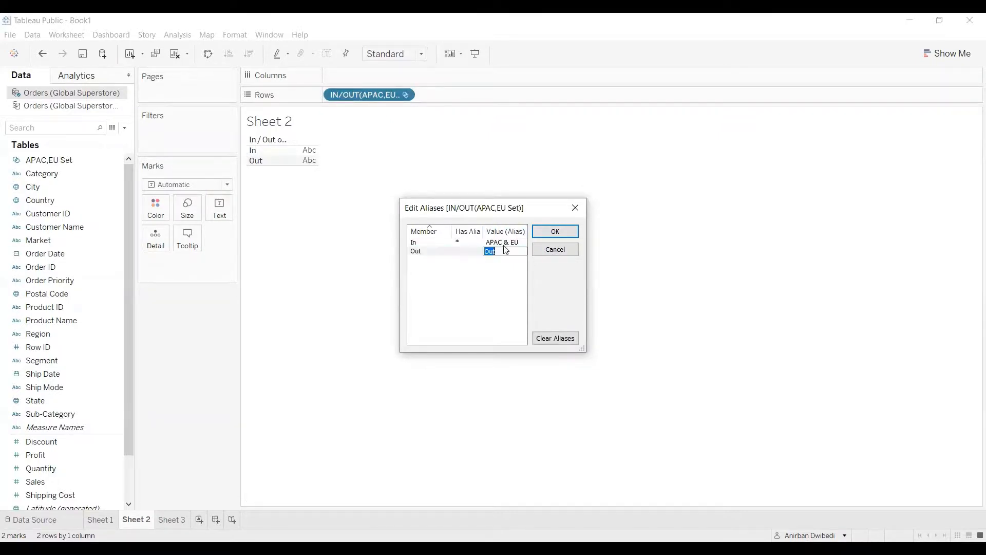
text(TEST)
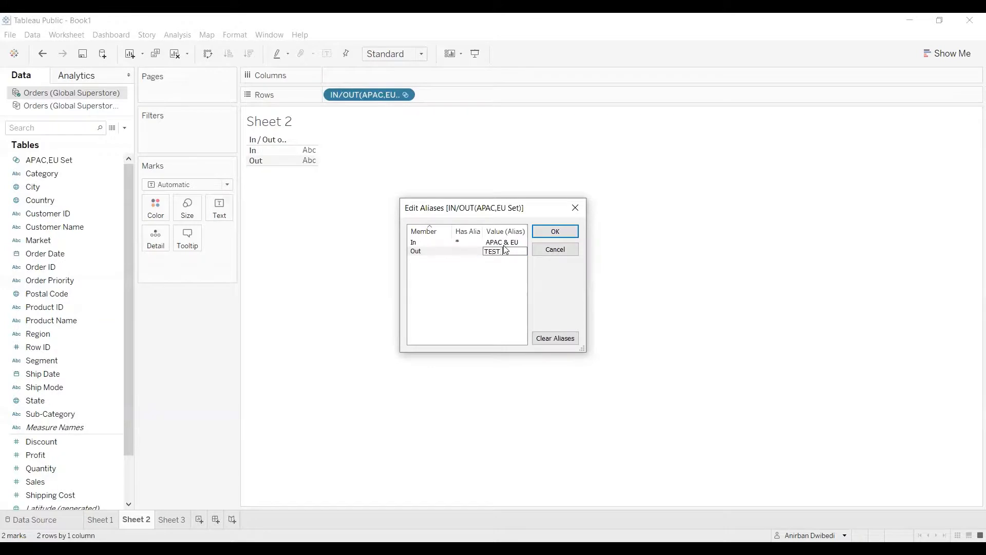
text(RES)
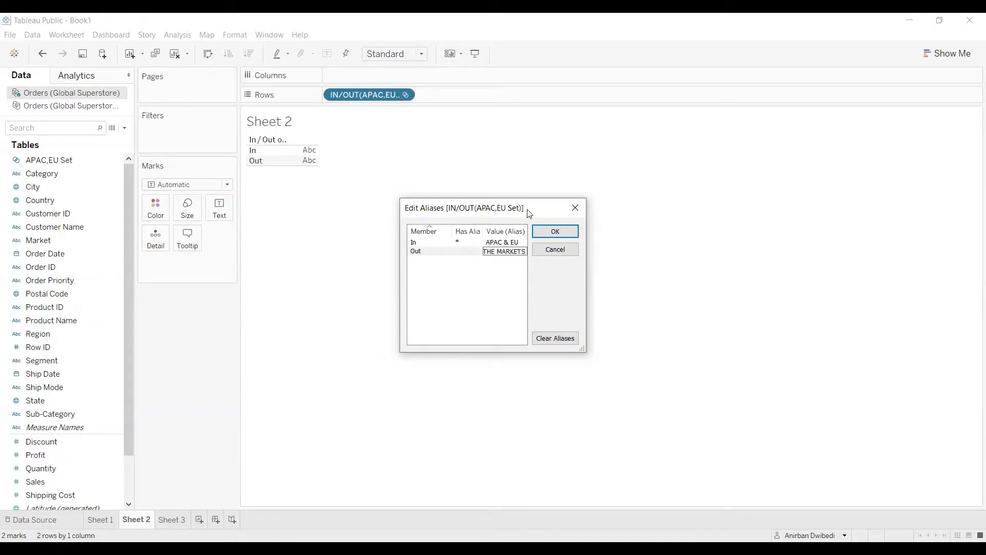
click(554, 230)
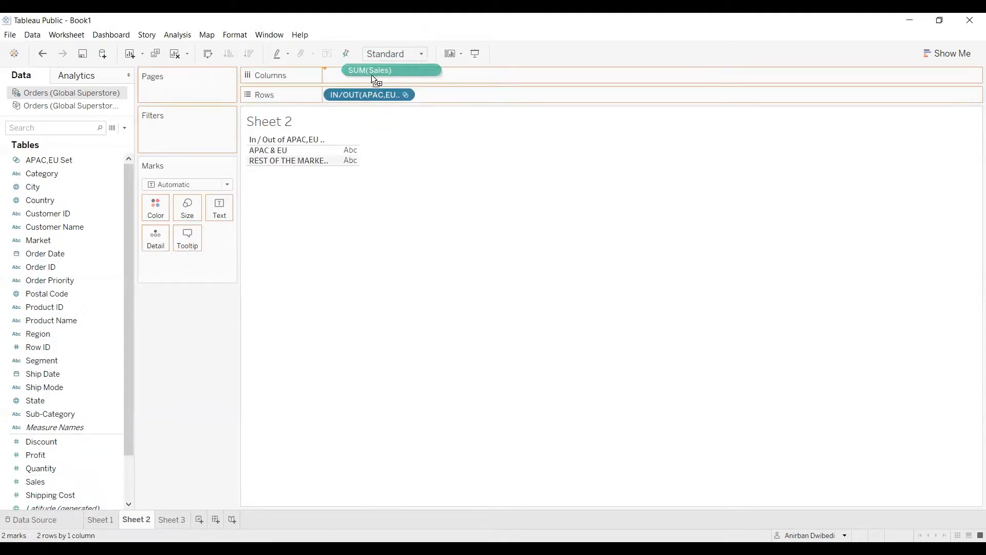
Plot SUM(Sales) on Columns and colour the bars by the APAC,EU set membership.
drag(390, 70, 353, 75)
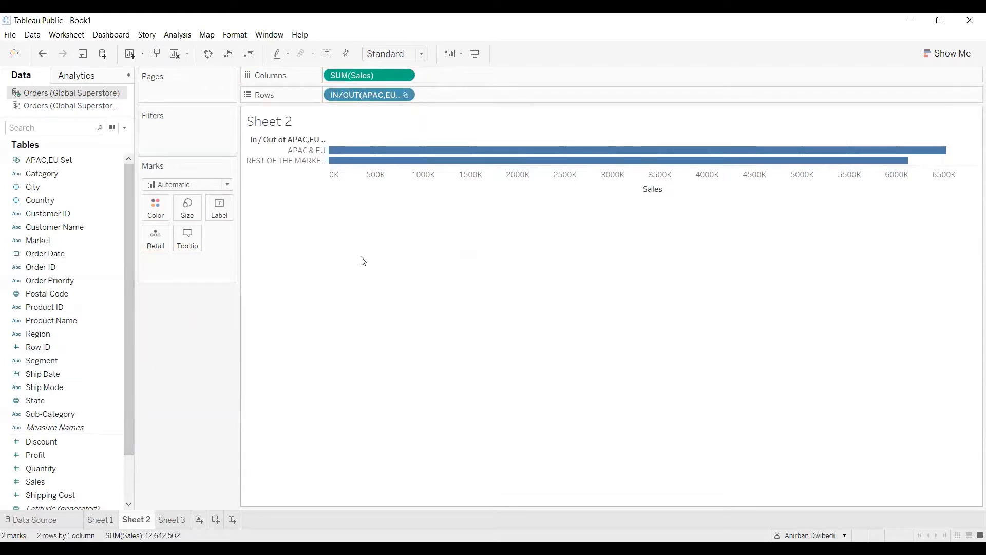
click(48, 213)
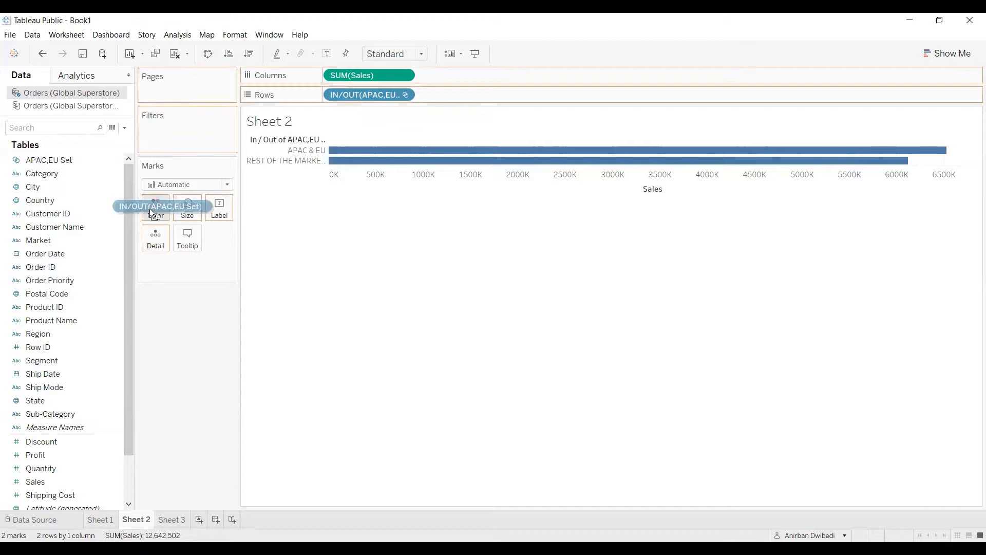
drag(159, 207, 155, 208)
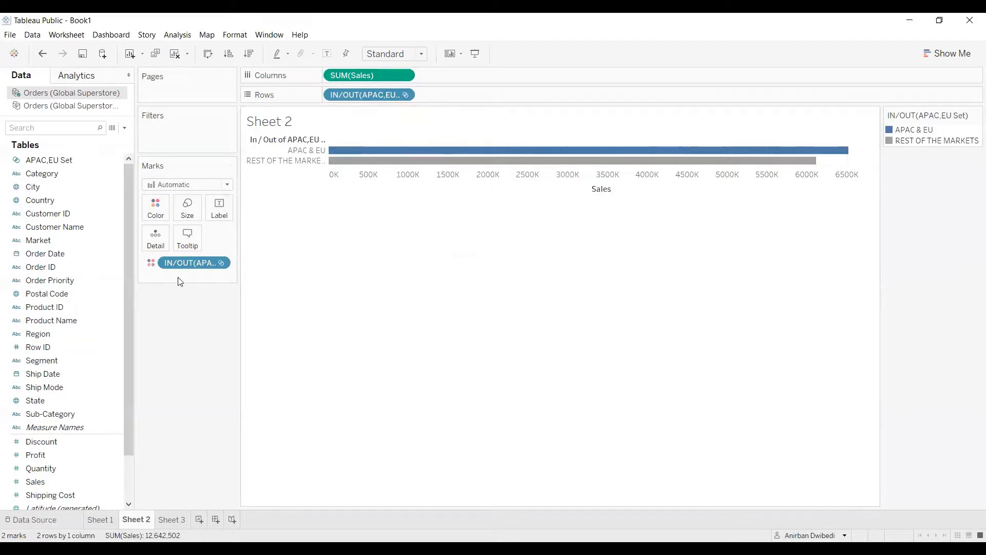
click(154, 208)
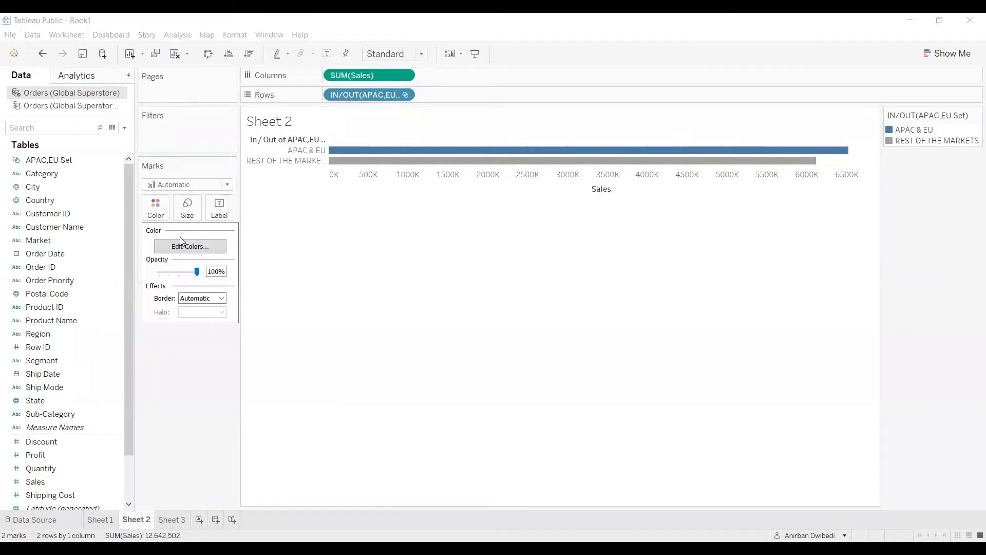
Assign green to APAC & EU and red to REST OF THE MARKETS.
click(189, 246)
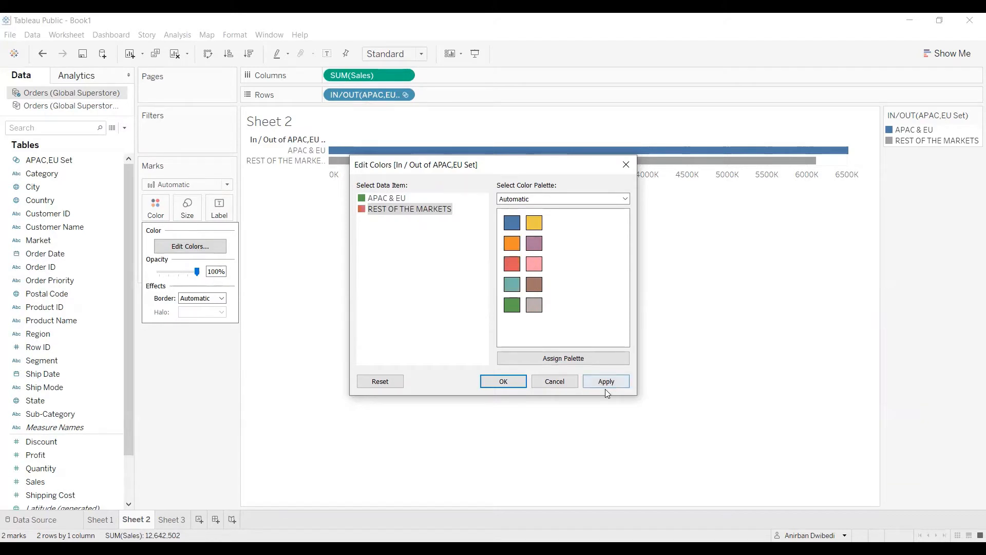
click(604, 381)
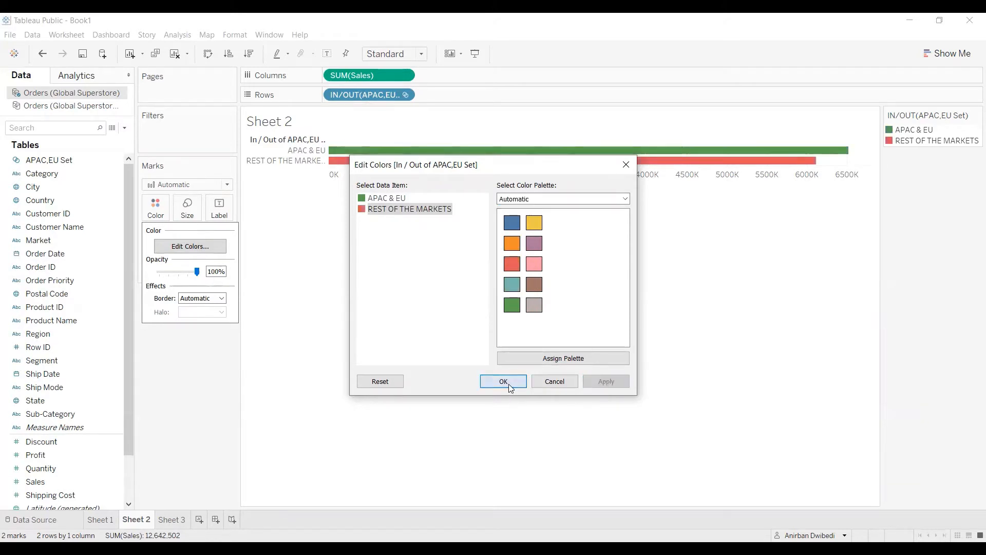
click(503, 382)
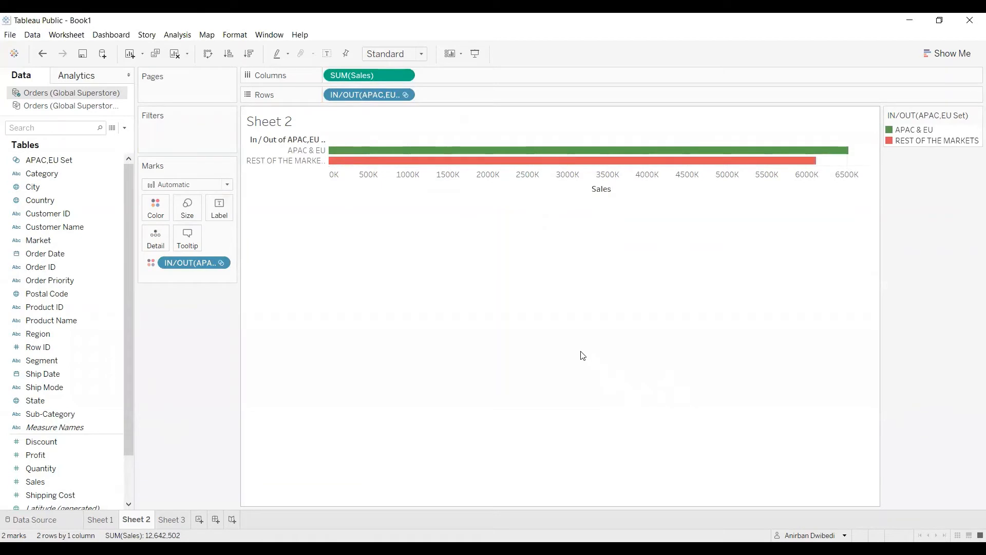